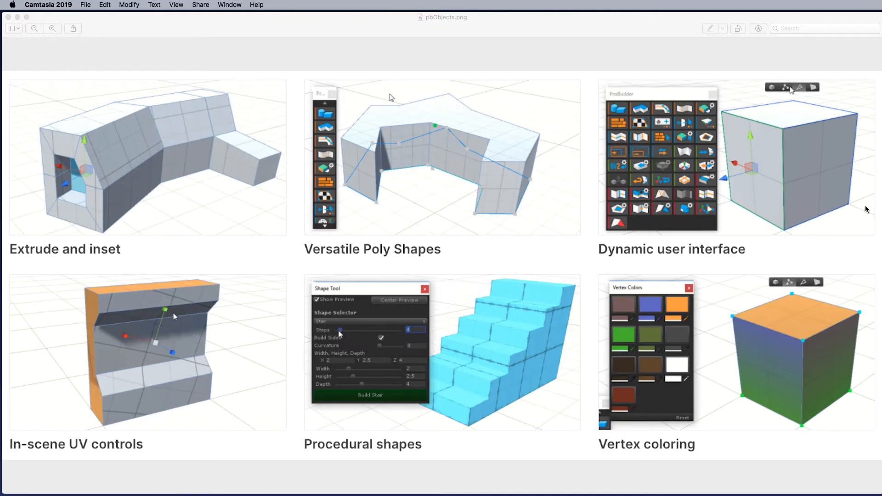
{"action": "mouse_move", "coordinate": [810, 366]}
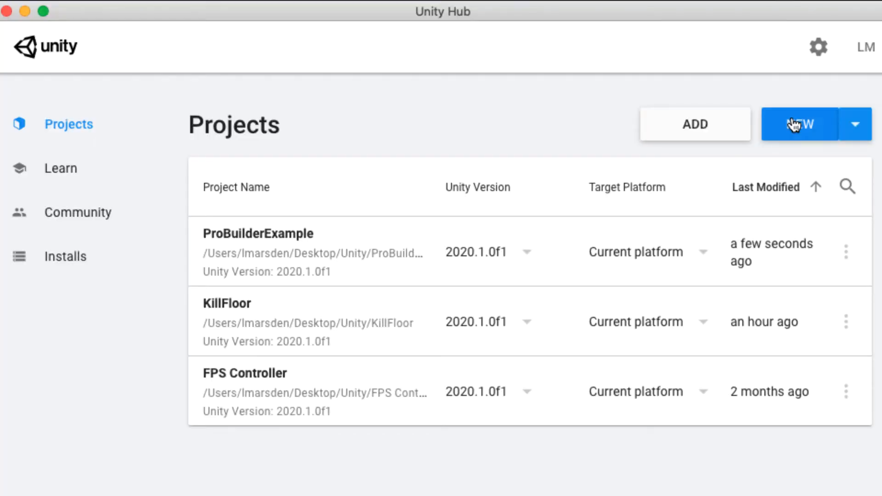
Create the new 3D project Probuilder_Example from Unity Hub
{"action": "left_click", "coordinate": [797, 124]}
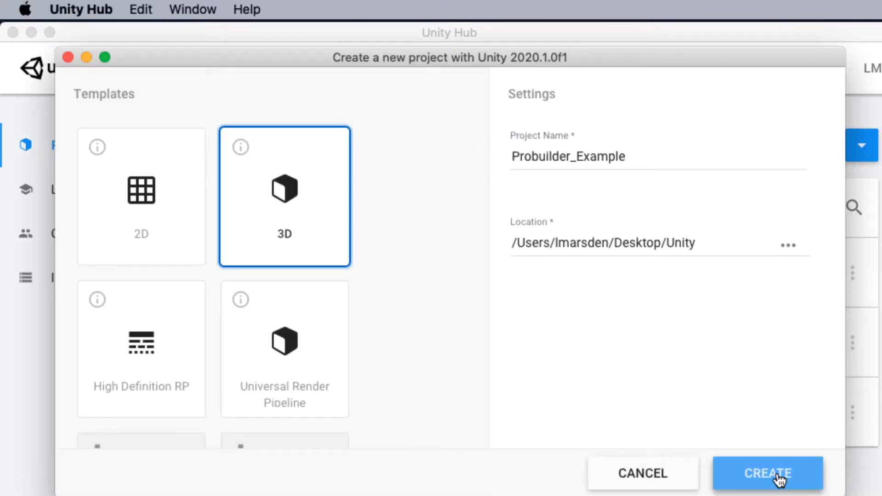
{"action": "left_click", "coordinate": [767, 473]}
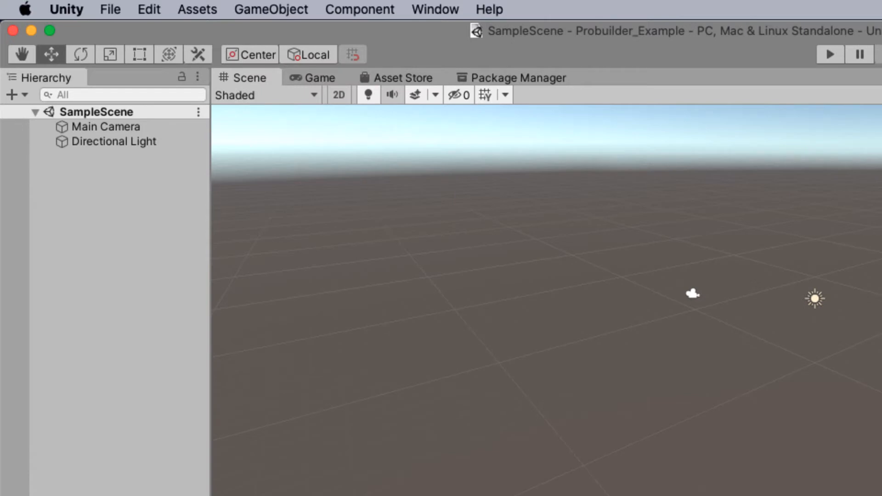
{"action": "mouse_move", "coordinate": [425, 20]}
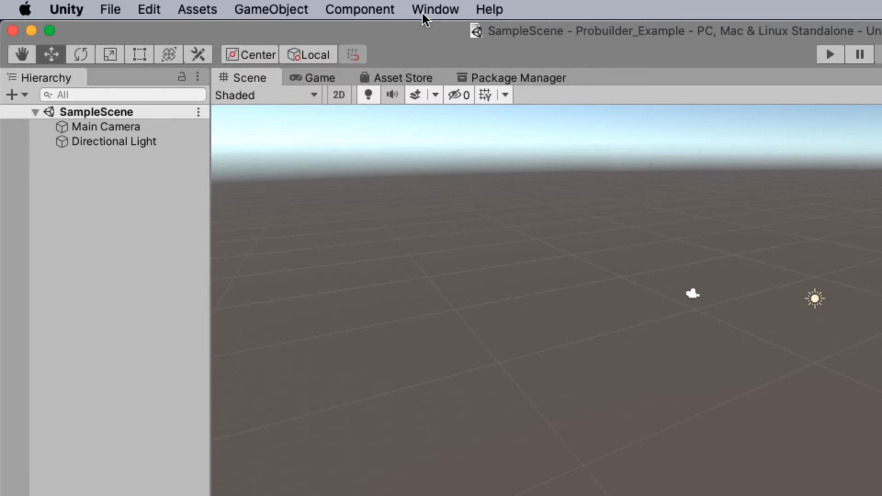
Bring up the Package Manager from the Window menu
{"action": "left_click", "coordinate": [434, 10]}
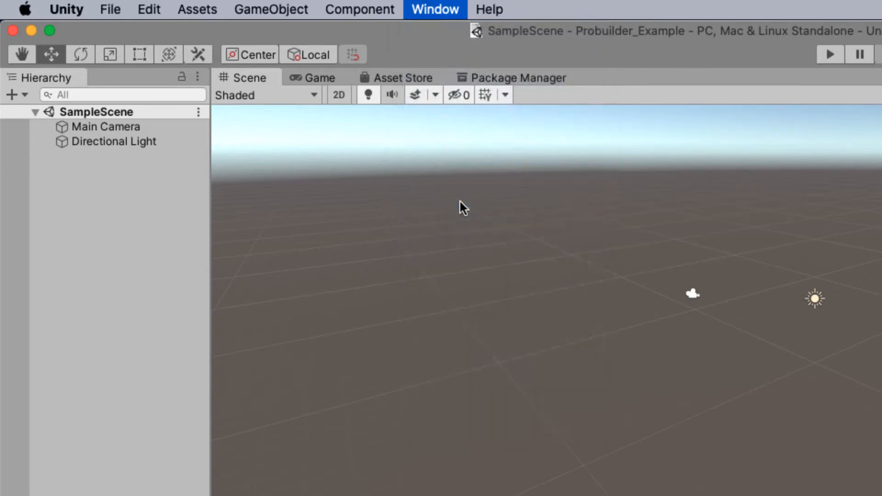
{"action": "left_click", "coordinate": [516, 77]}
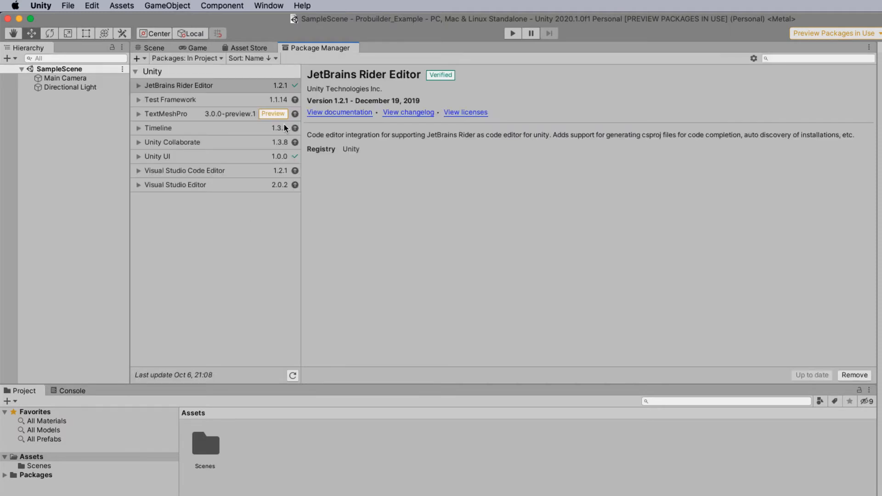
{"action": "mouse_move", "coordinate": [322, 48]}
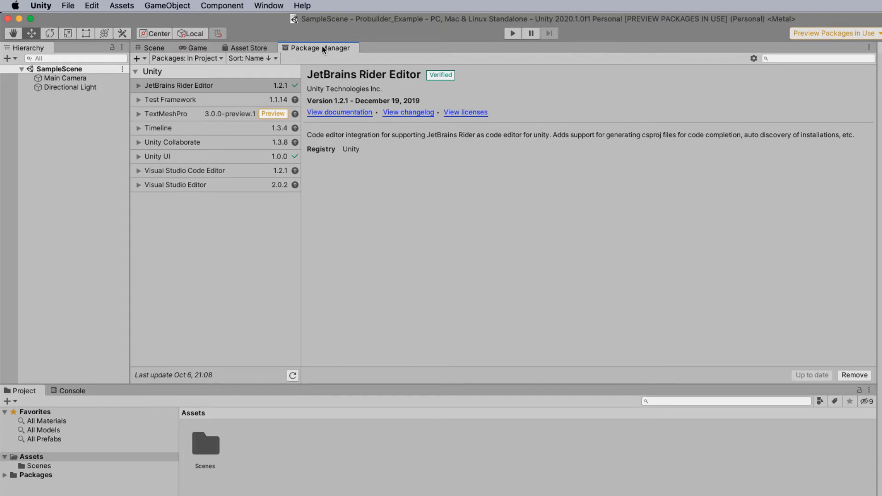
{"action": "mouse_move", "coordinate": [325, 51]}
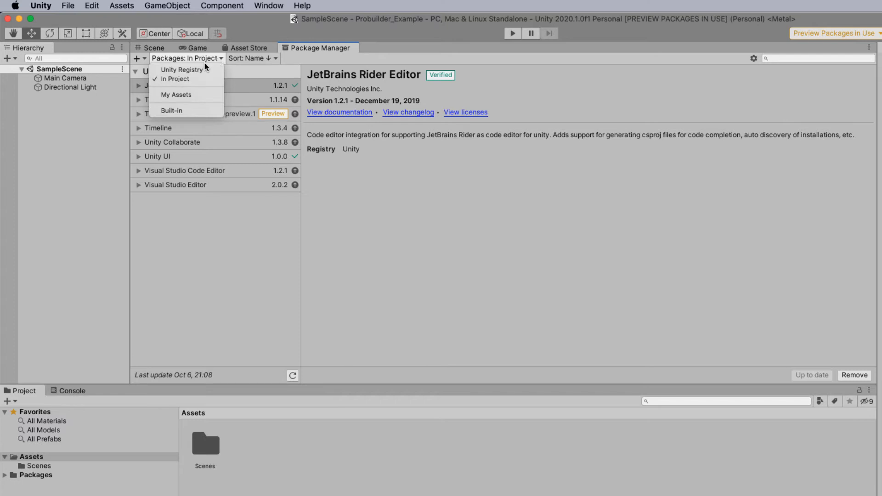
{"action": "mouse_move", "coordinate": [181, 69]}
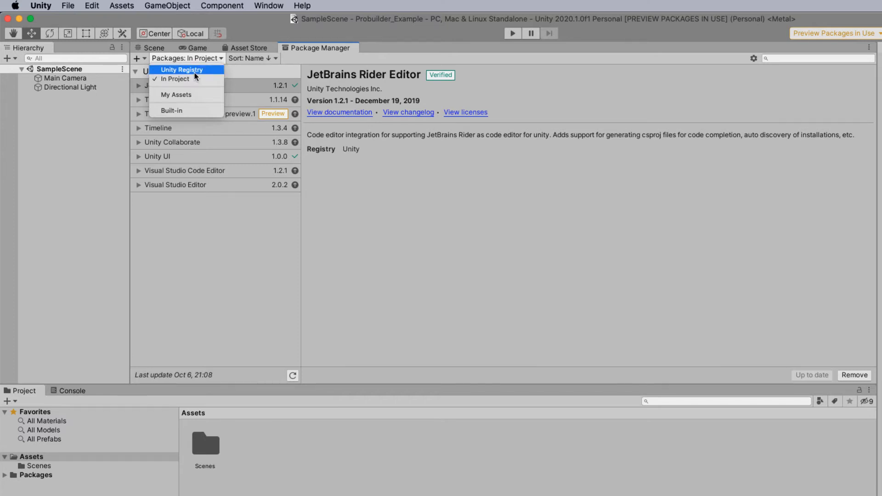
{"action": "mouse_move", "coordinate": [176, 95]}
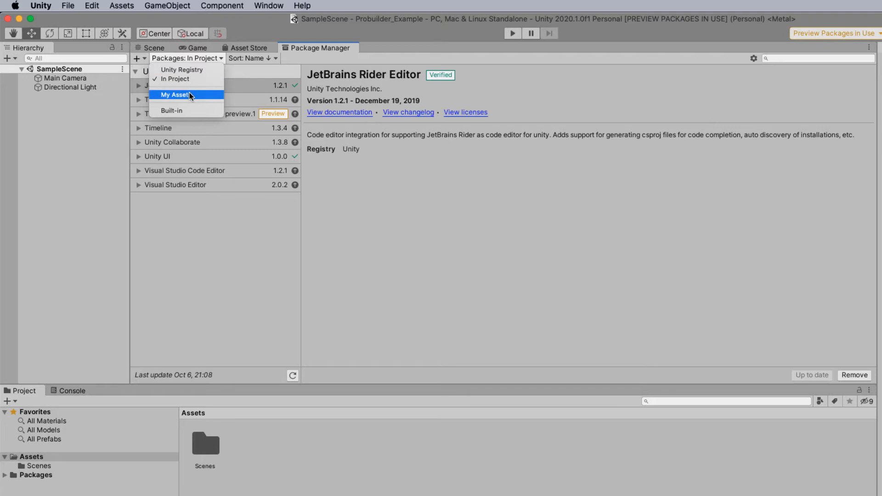
{"action": "mouse_move", "coordinate": [183, 104]}
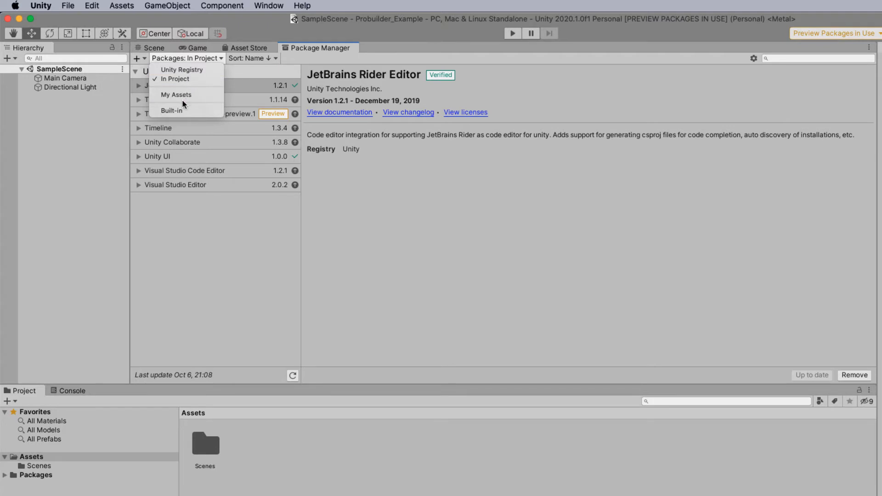
{"action": "mouse_move", "coordinate": [186, 69]}
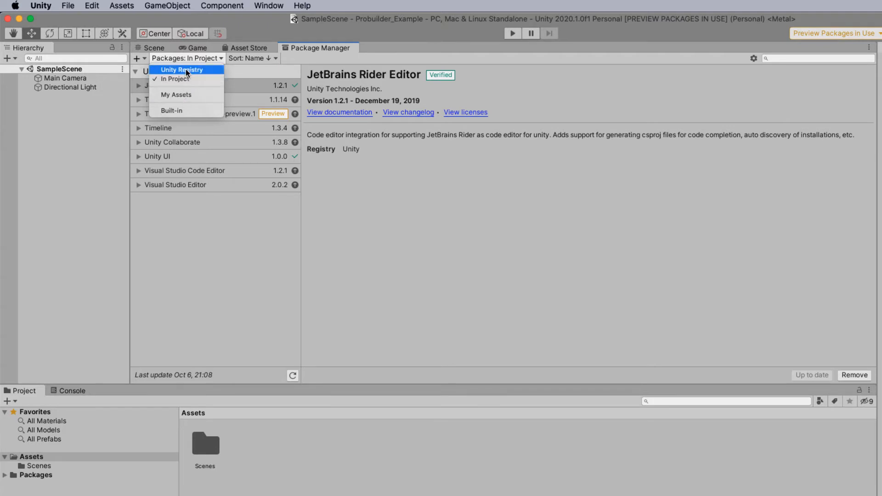
Switch the Package Manager listing to the Unity Registry
{"action": "left_click", "coordinate": [182, 70]}
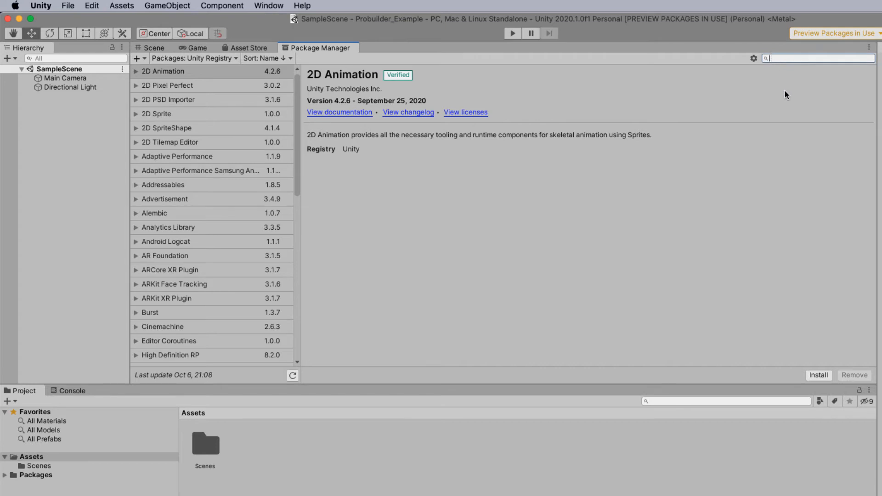
Search 'pro' to find ProBuilder and install the package
{"action": "type", "text": "probuilder"}
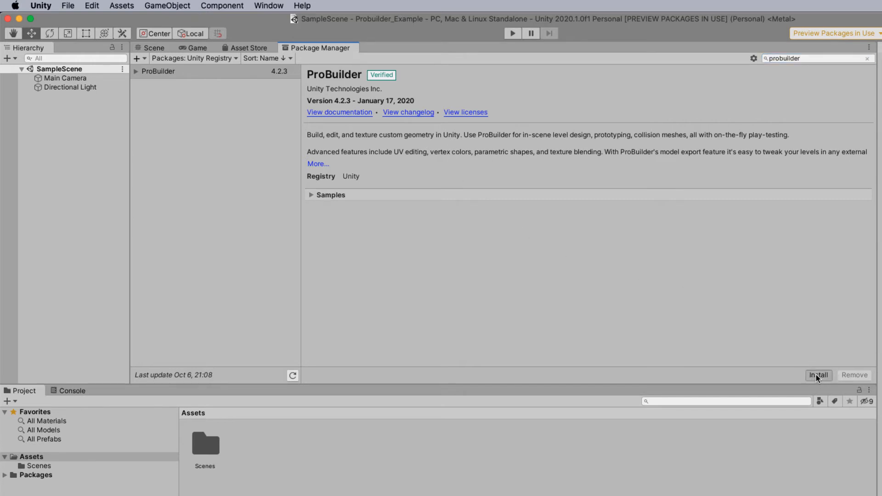
{"action": "left_click", "coordinate": [817, 376]}
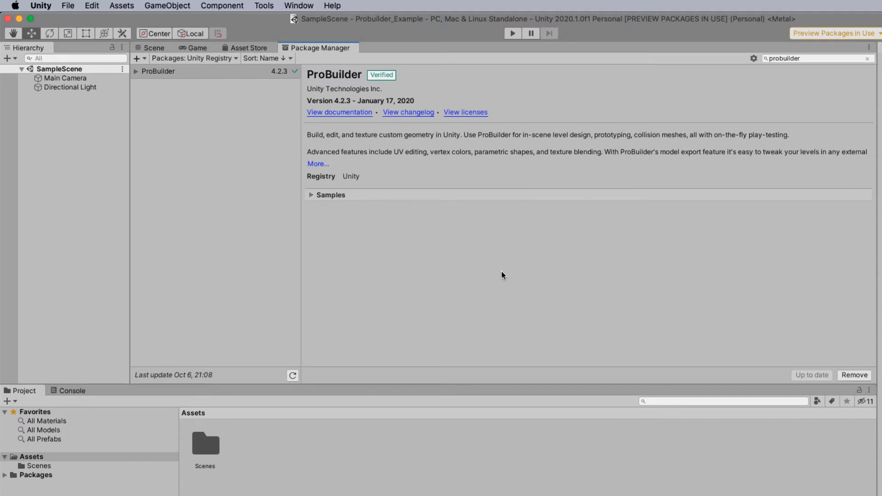
{"action": "mouse_move", "coordinate": [506, 230]}
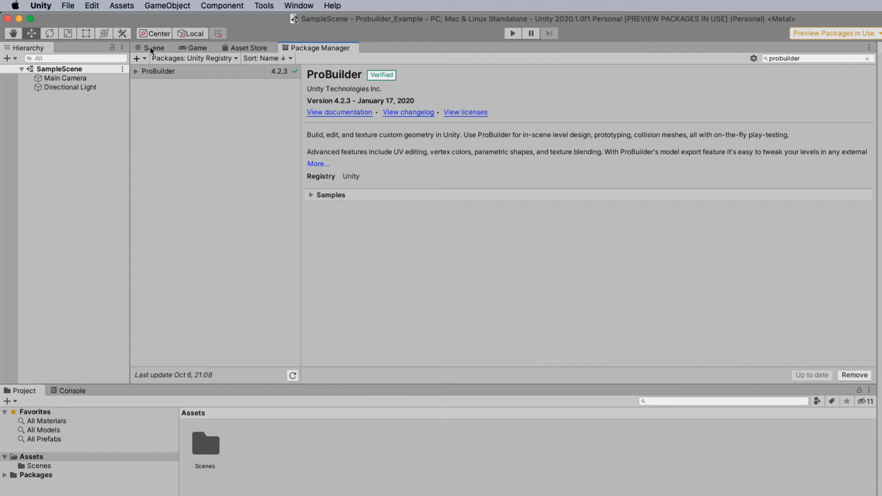
Return to the scene view and launch the ProBuilder window from Tools > ProBuilder
{"action": "left_click", "coordinate": [153, 47]}
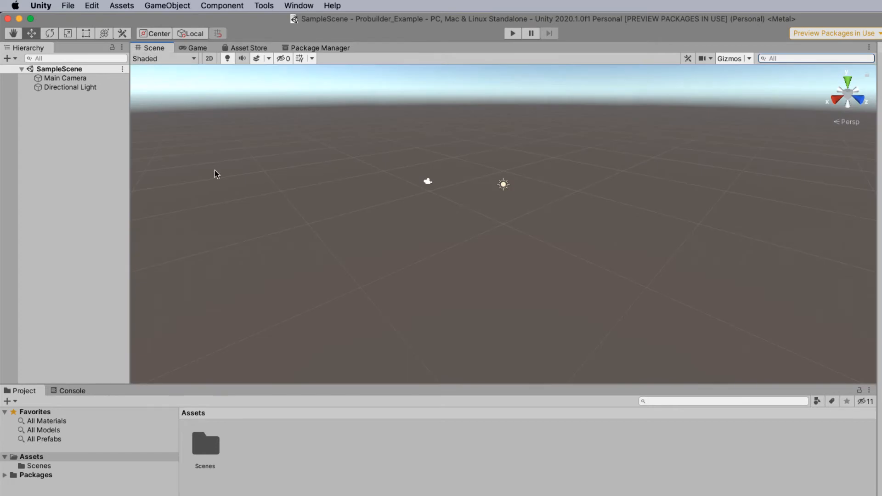
{"action": "mouse_move", "coordinate": [448, 137]}
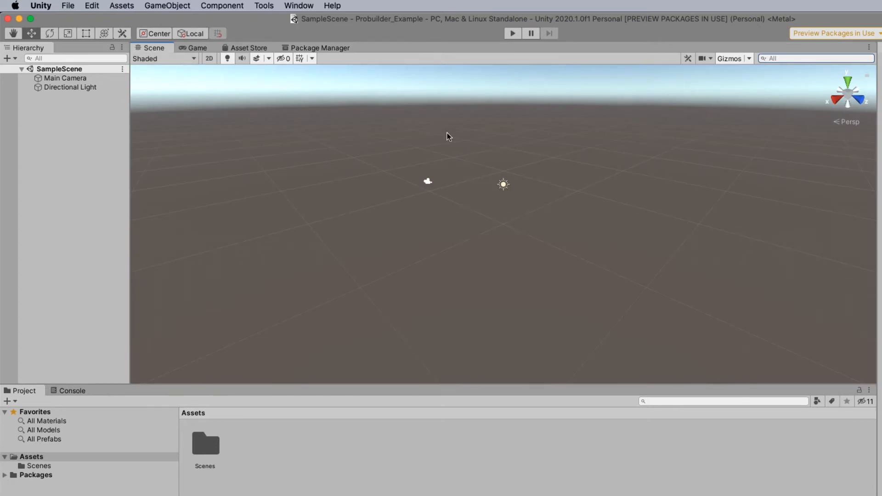
{"action": "left_click", "coordinate": [264, 5]}
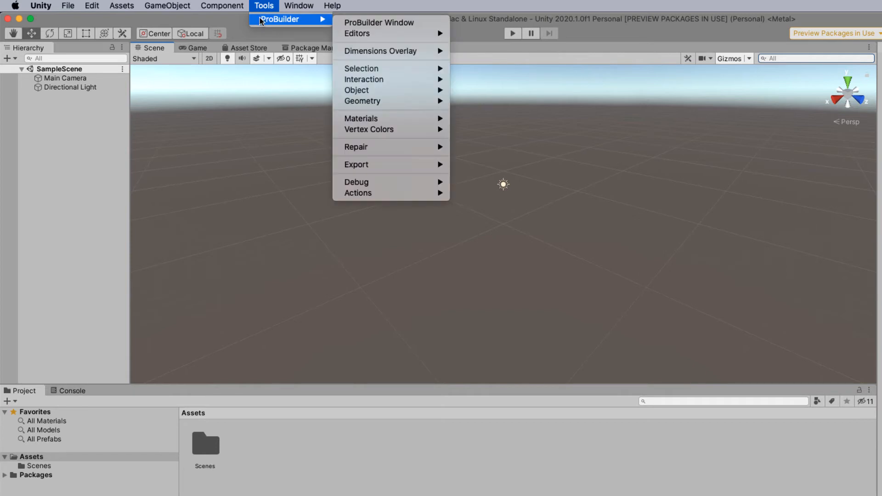
{"action": "mouse_move", "coordinate": [391, 23]}
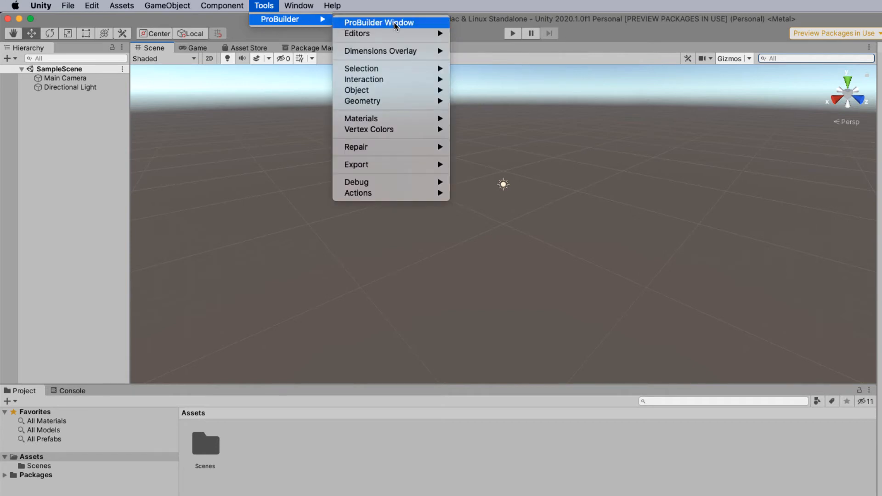
{"action": "left_click", "coordinate": [380, 23]}
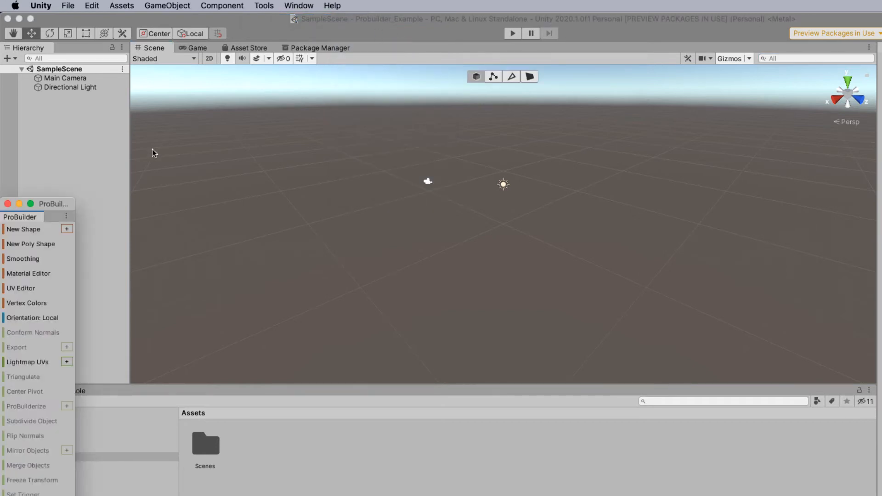
{"action": "mouse_move", "coordinate": [73, 193]}
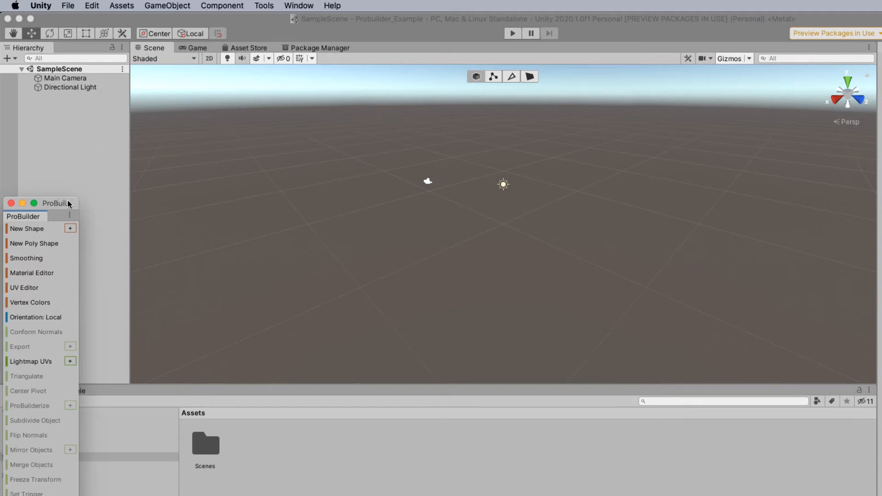
Widen the ProBuilder palette and enable Use Icon Mode for its tools
{"action": "left_click_drag", "start_coordinate": [53, 203], "coordinate": [82, 67]}
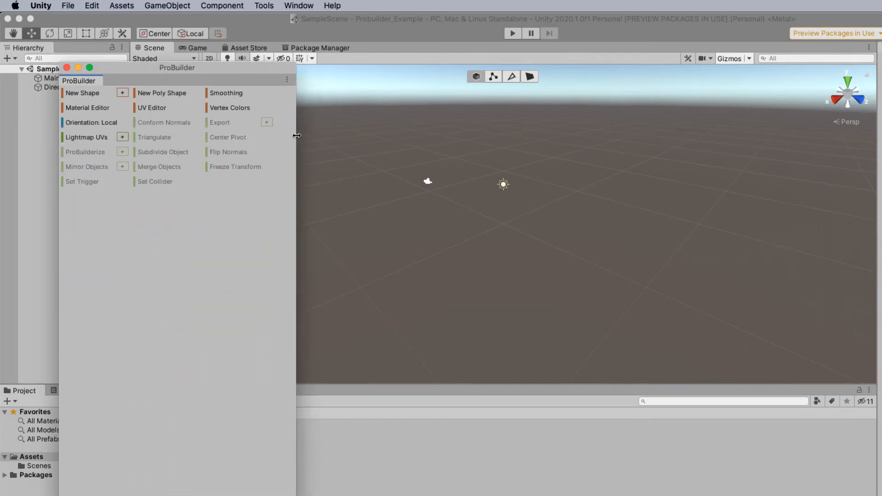
{"action": "mouse_move", "coordinate": [286, 79]}
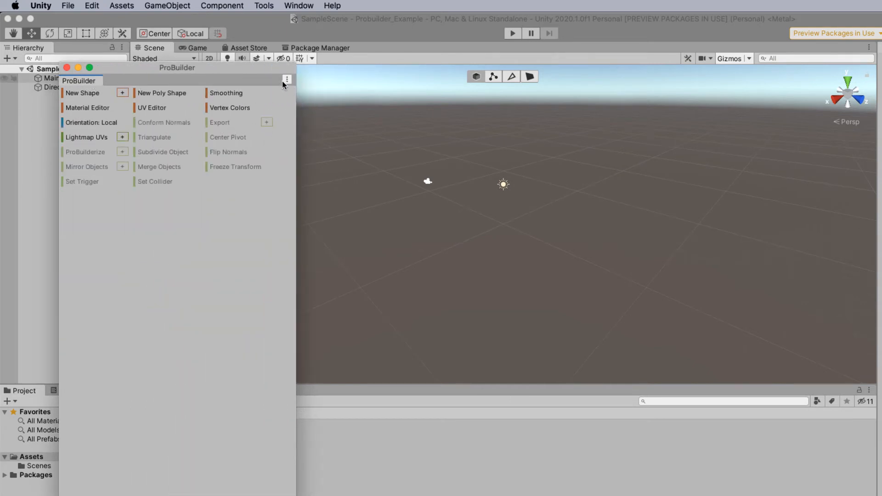
{"action": "left_click", "coordinate": [287, 79]}
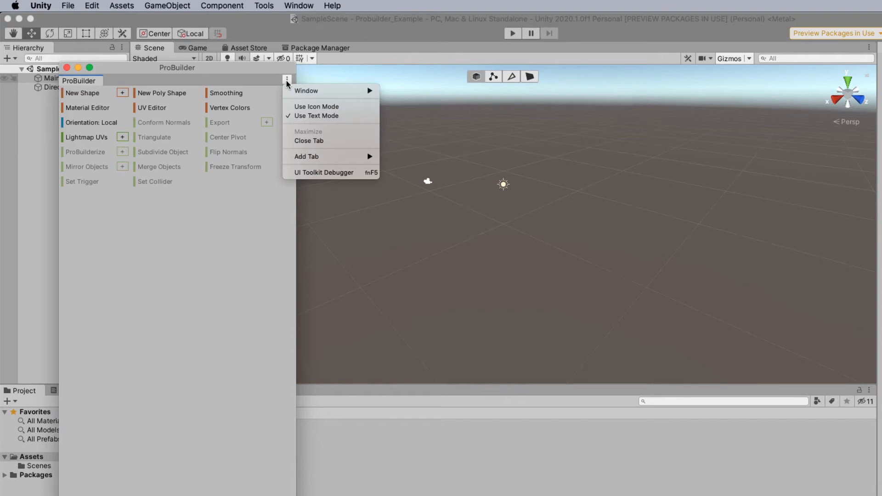
{"action": "mouse_move", "coordinate": [317, 107]}
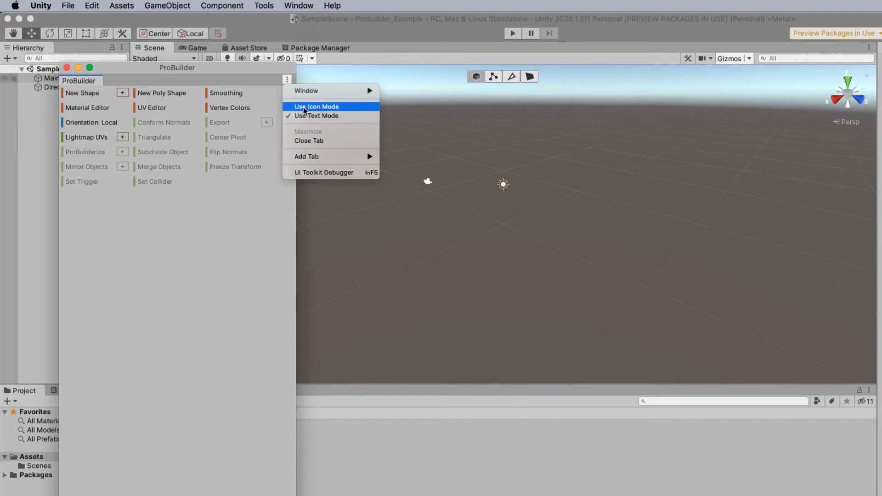
{"action": "left_click", "coordinate": [316, 106]}
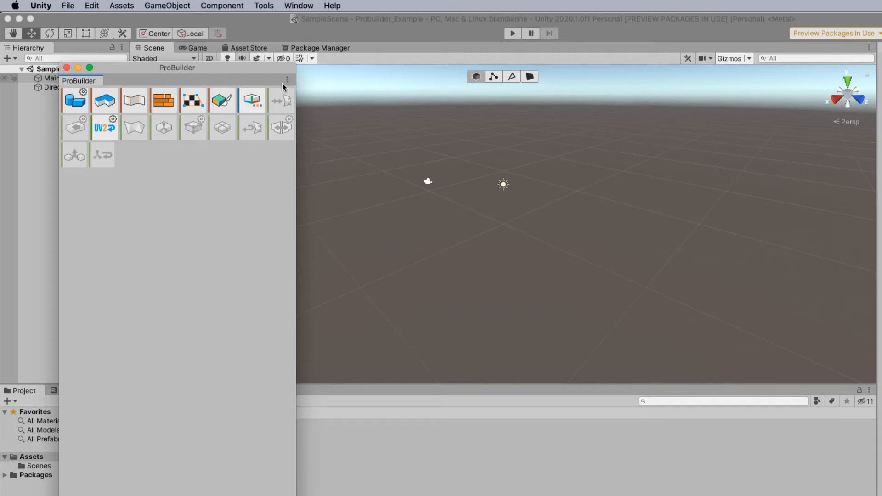
{"action": "left_click", "coordinate": [287, 79]}
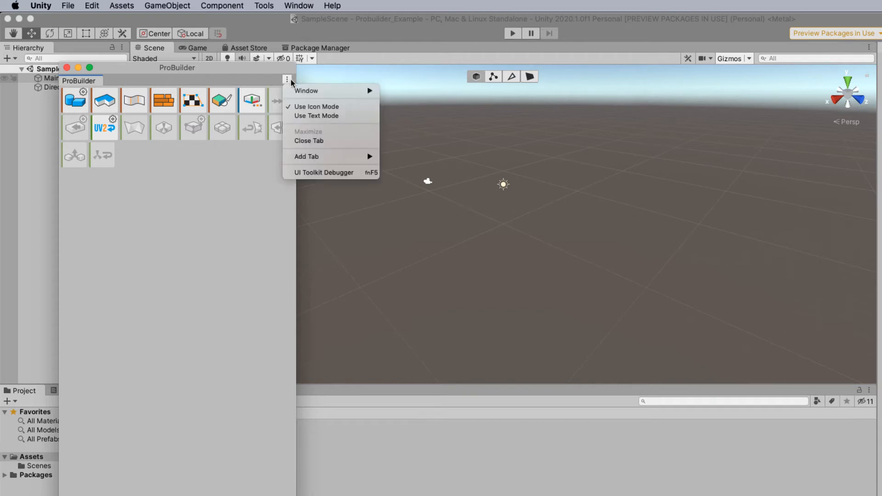
{"action": "mouse_move", "coordinate": [307, 90]}
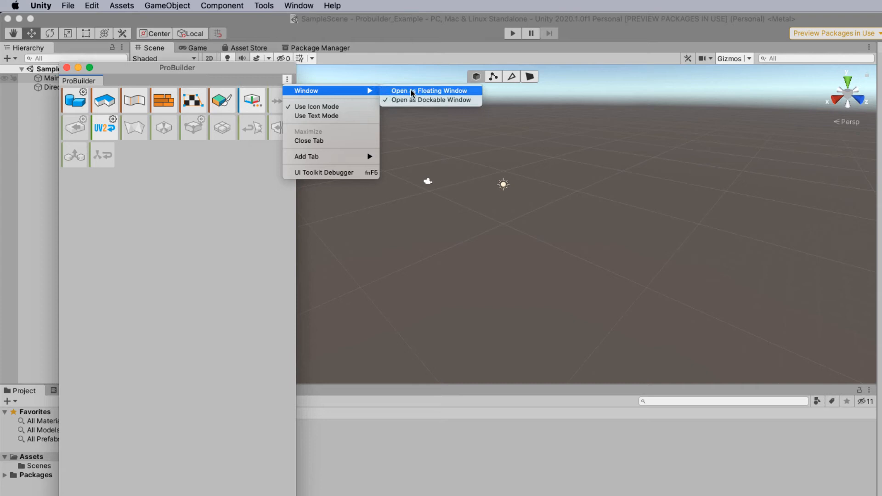
{"action": "mouse_move", "coordinate": [447, 95]}
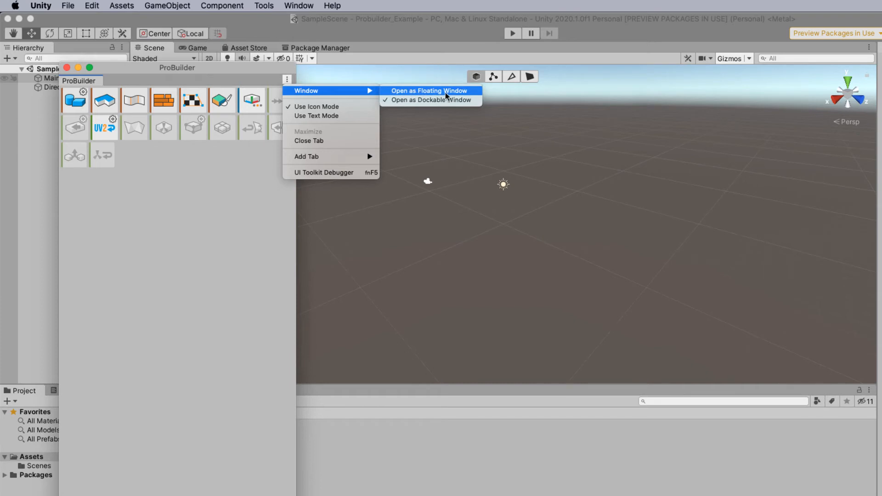
{"action": "mouse_move", "coordinate": [430, 100]}
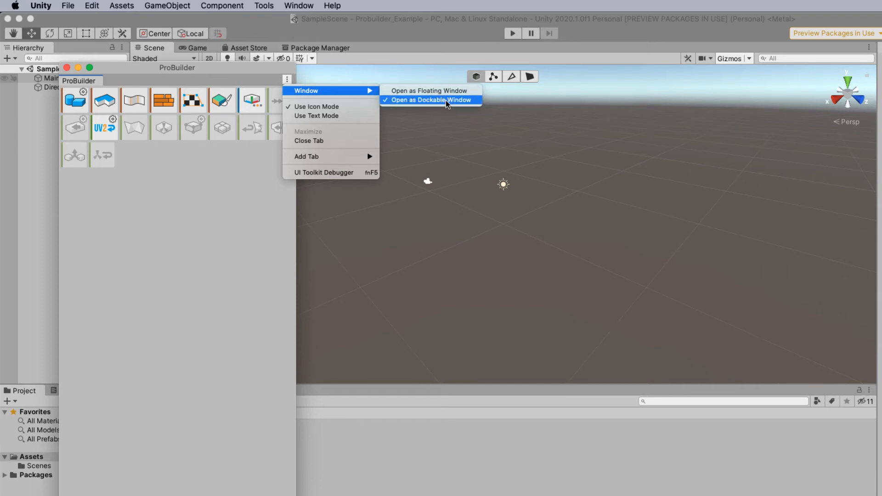
{"action": "mouse_move", "coordinate": [430, 91]}
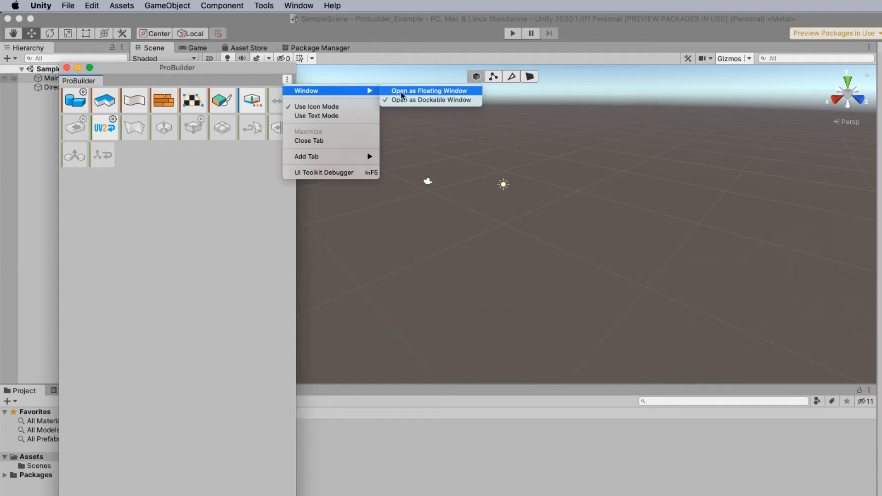
{"action": "mouse_move", "coordinate": [408, 92]}
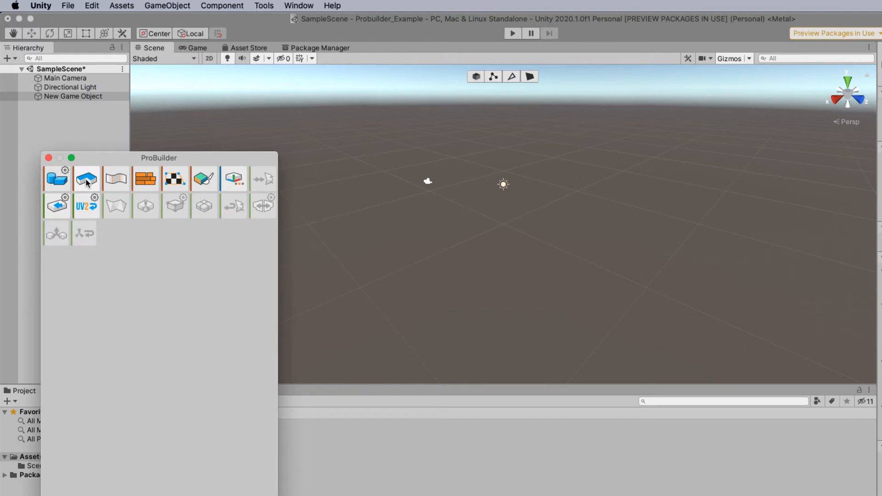
{"action": "mouse_move", "coordinate": [378, 171]}
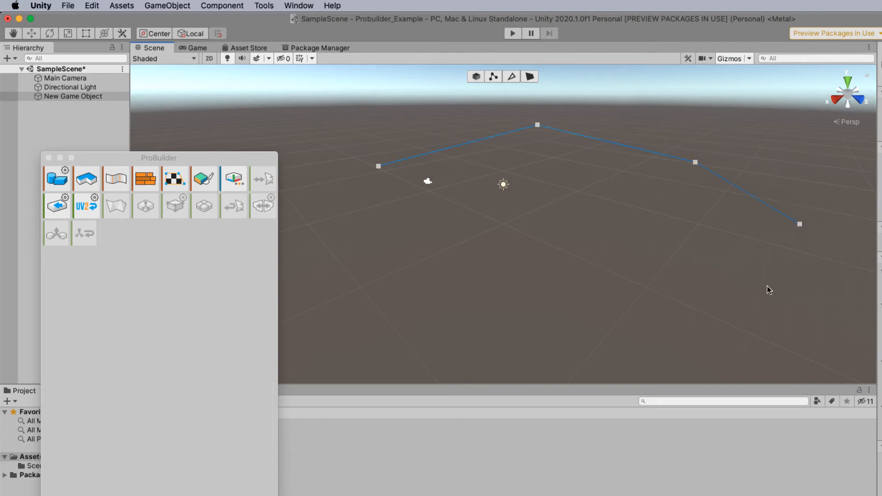
Add another corner point to the polygon outline on the ground plane
{"action": "left_click", "coordinate": [346, 231]}
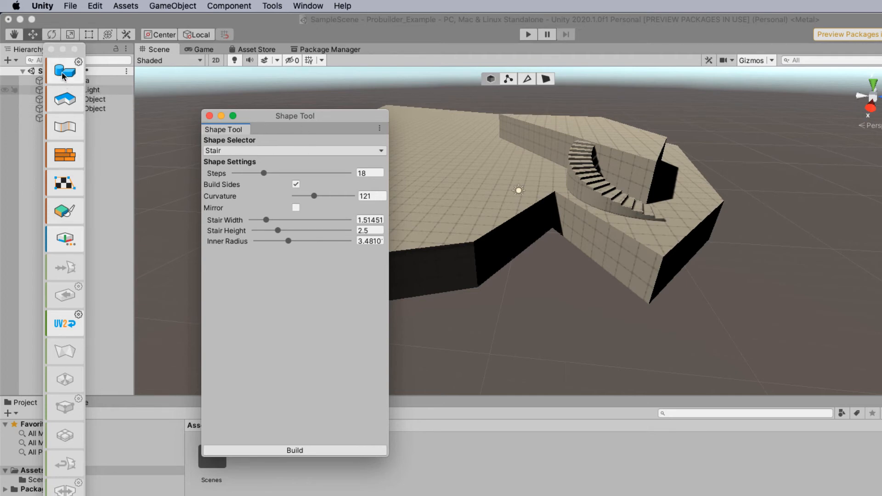
{"action": "mouse_move", "coordinate": [71, 361]}
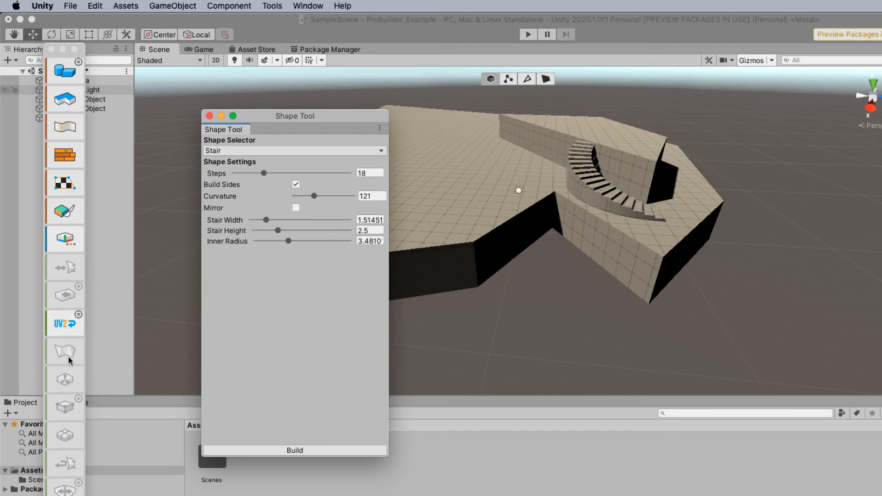
{"action": "mouse_move", "coordinate": [274, 266]}
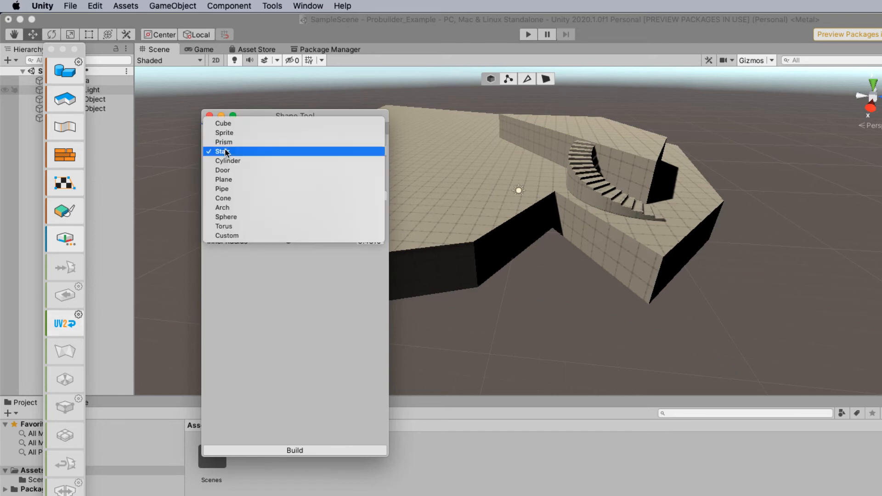
{"action": "mouse_move", "coordinate": [246, 123]}
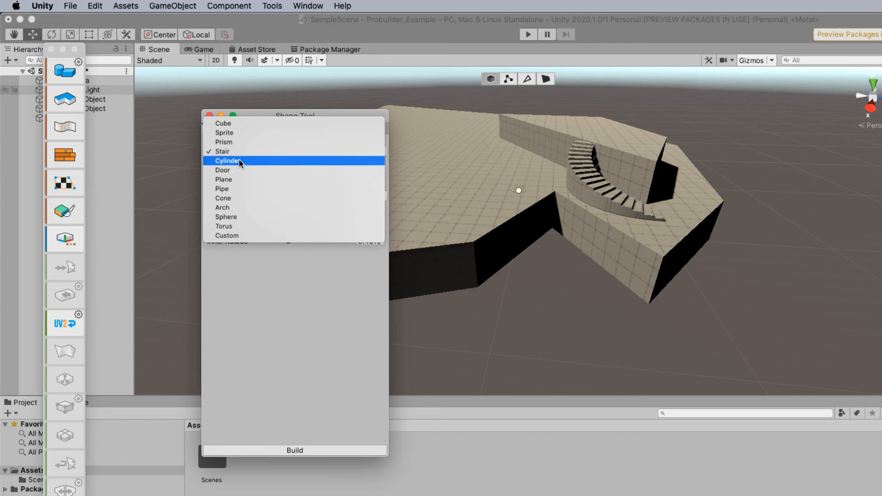
{"action": "mouse_move", "coordinate": [239, 153]}
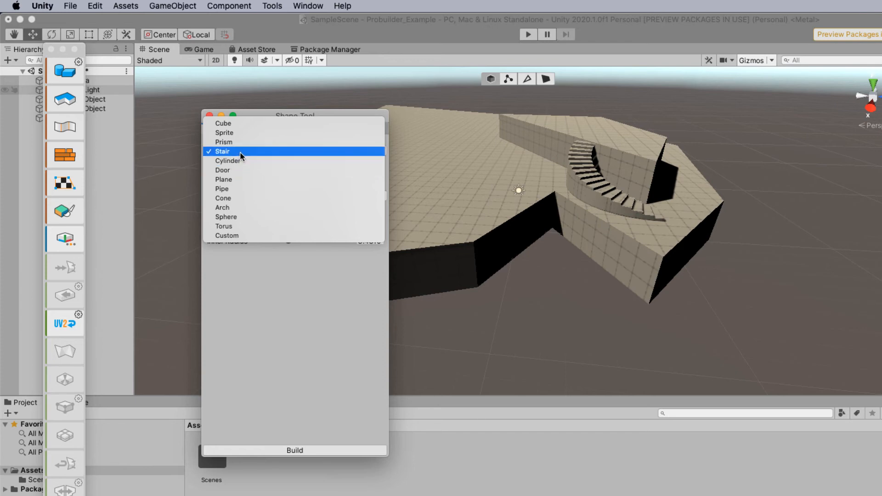
Choose Stair in the Shape Selector to preview a stair on the platform
{"action": "left_click", "coordinate": [221, 151]}
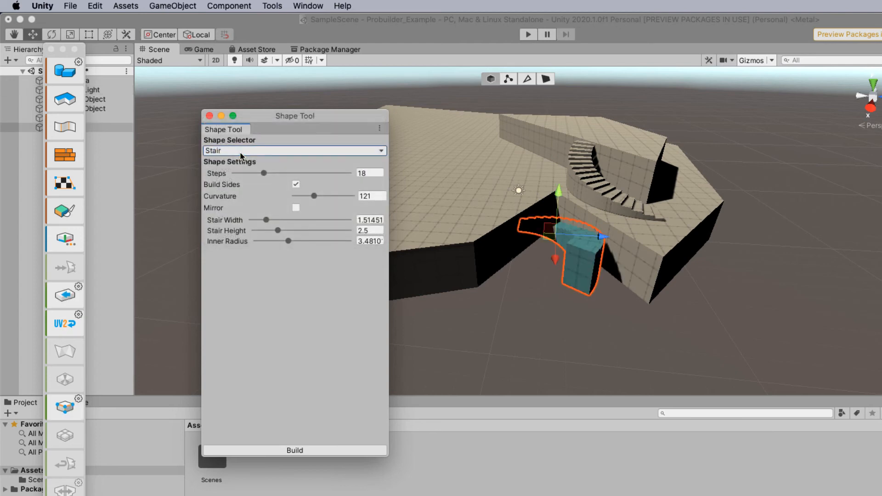
{"action": "mouse_move", "coordinate": [557, 194]}
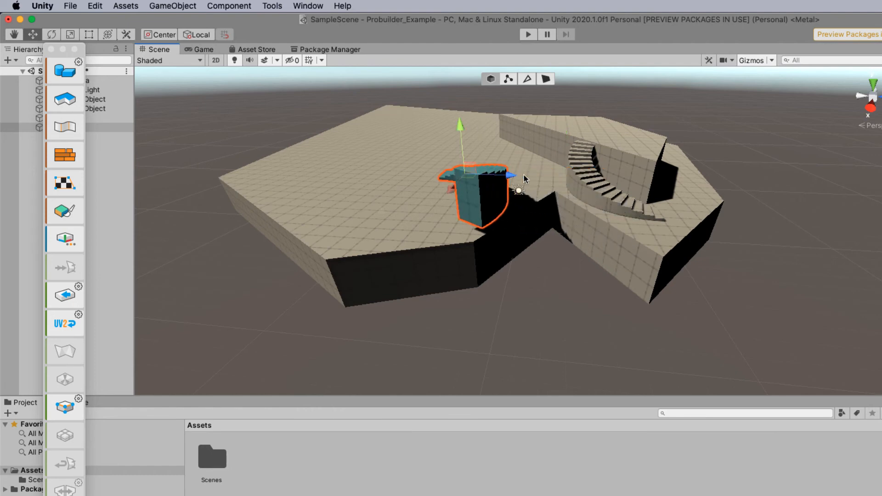
{"action": "mouse_move", "coordinate": [149, 146]}
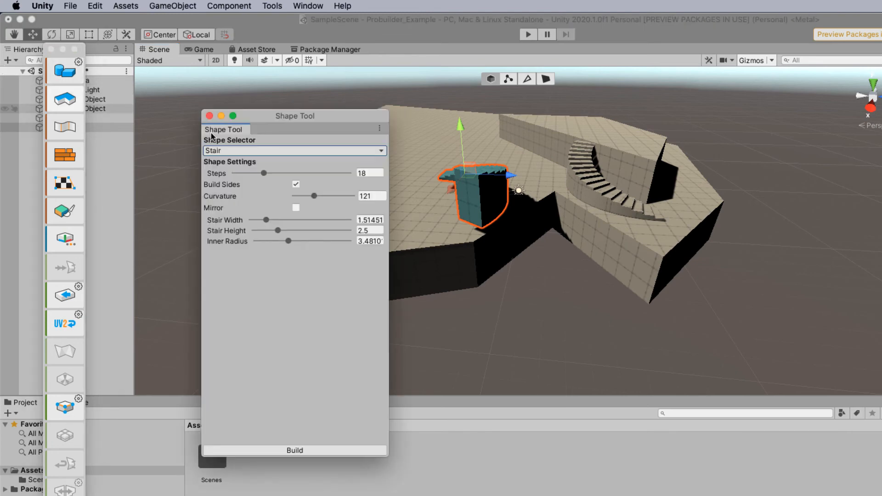
Adjust the stair preview sliders to 27 steps, curvature 110 and inner radius about 3.1
{"action": "left_click_drag", "start_coordinate": [265, 173], "coordinate": [270, 173]}
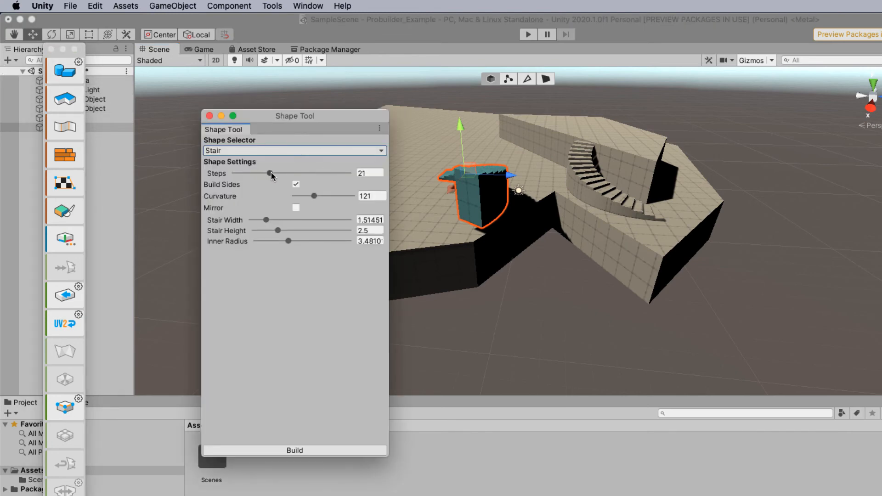
{"action": "left_click_drag", "start_coordinate": [270, 172], "coordinate": [262, 173]}
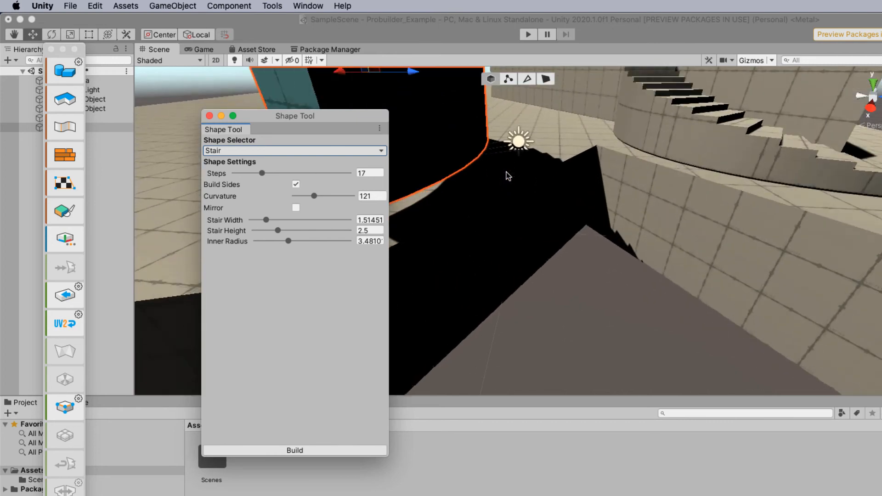
{"action": "left_click", "coordinate": [293, 450]}
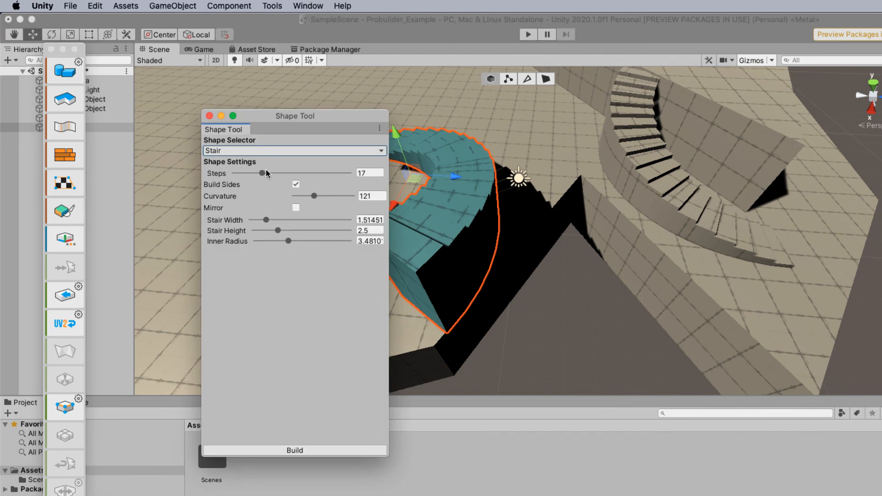
{"action": "left_click_drag", "start_coordinate": [261, 172], "coordinate": [281, 172]}
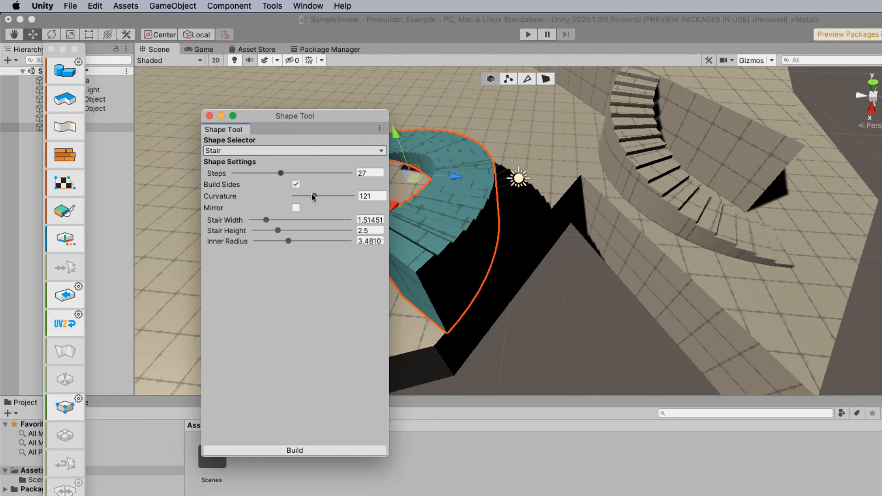
{"action": "left_click_drag", "start_coordinate": [300, 196], "coordinate": [313, 196]}
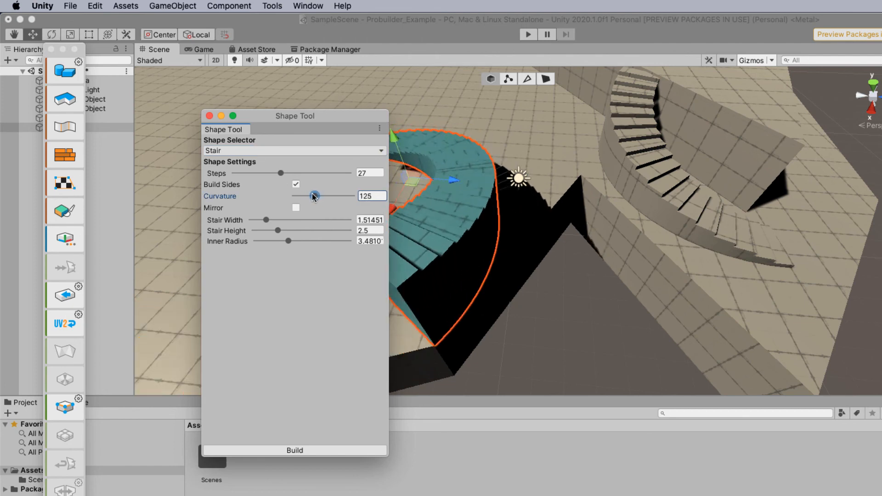
{"action": "left_click_drag", "start_coordinate": [314, 196], "coordinate": [308, 196]}
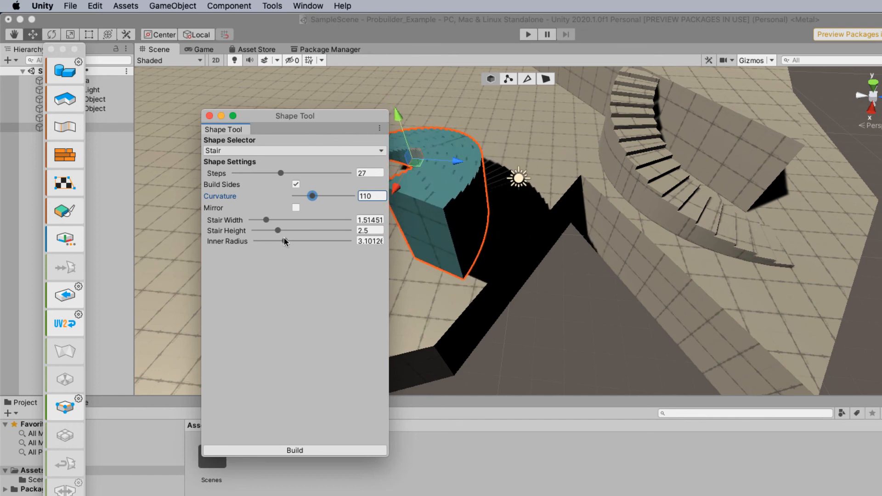
{"action": "mouse_move", "coordinate": [433, 181]}
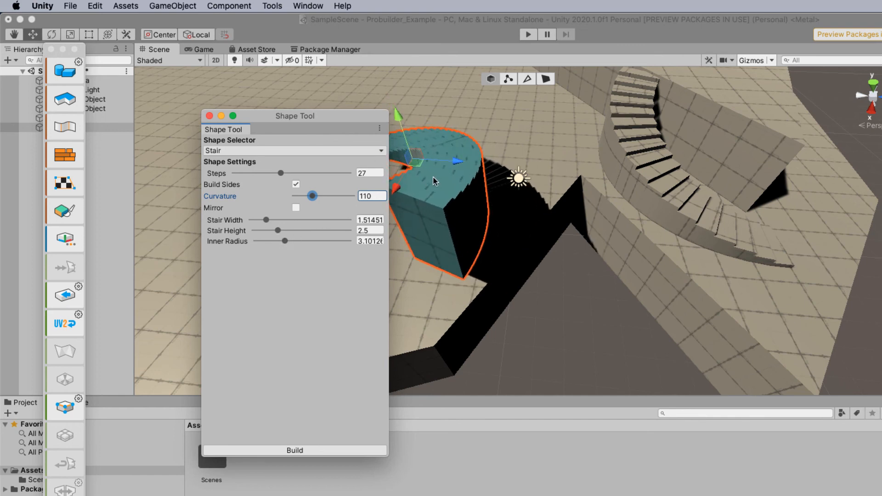
{"action": "mouse_move", "coordinate": [429, 206]}
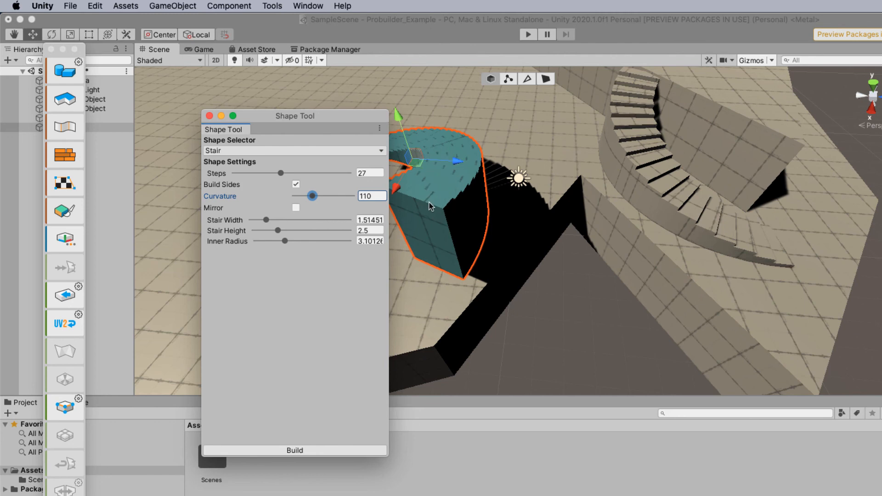
{"action": "mouse_move", "coordinate": [664, 122]}
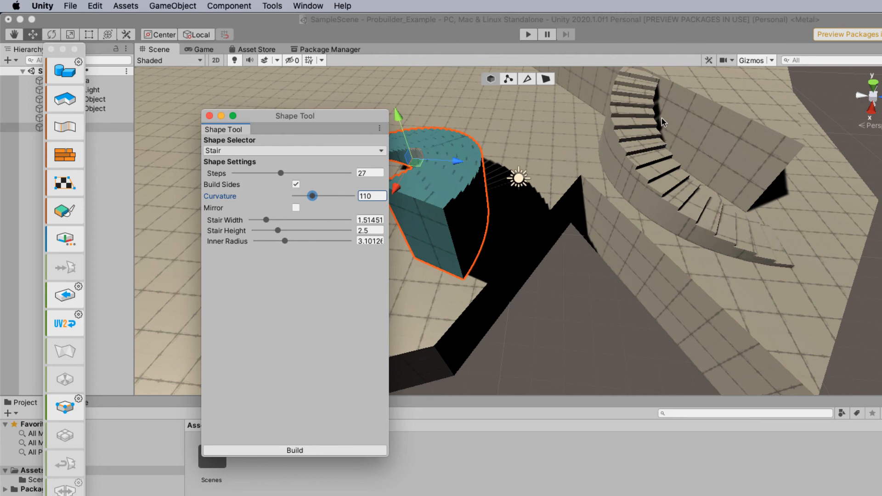
{"action": "mouse_move", "coordinate": [294, 450]}
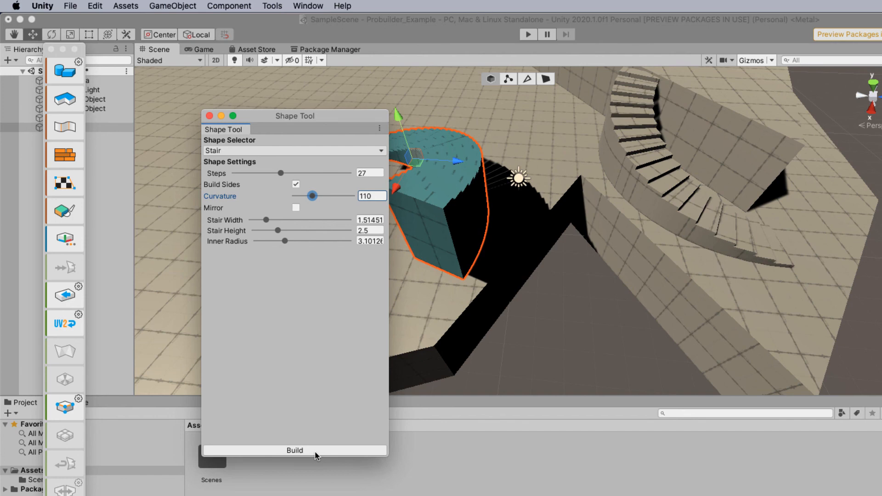
Build the stair into the scene, close the Shape Tool and pick the Transform tool
{"action": "left_click", "coordinate": [294, 450]}
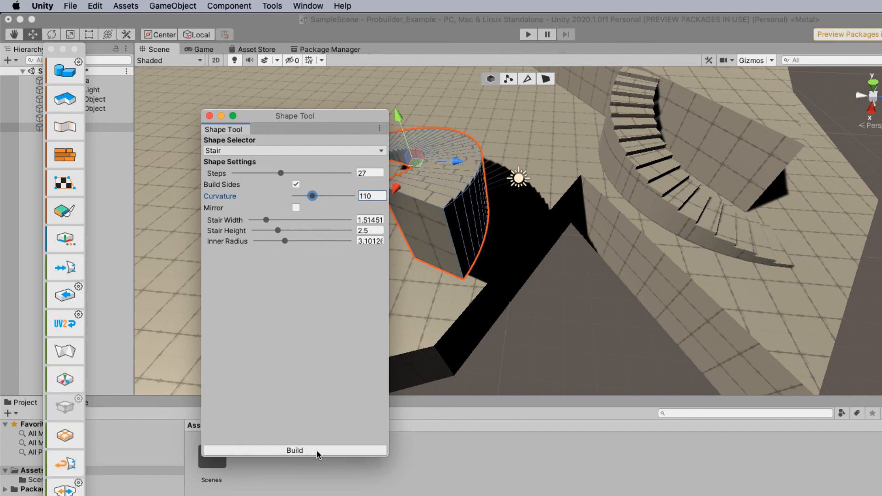
{"action": "left_click", "coordinate": [295, 450]}
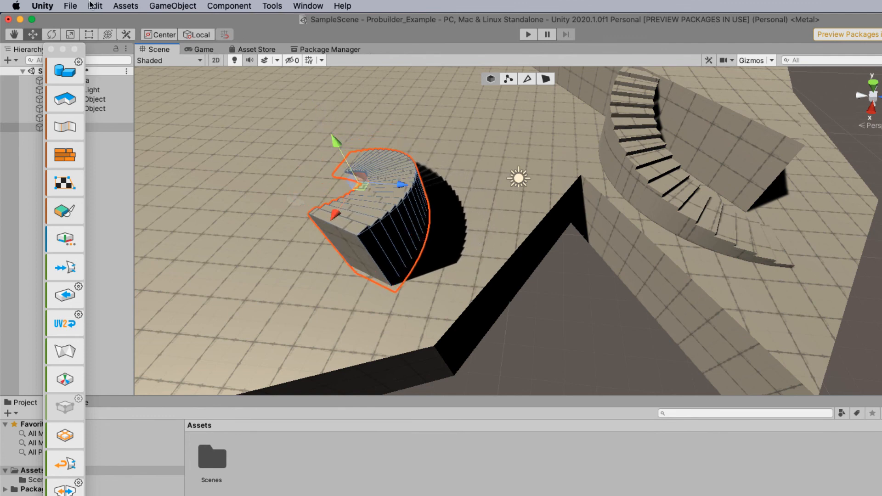
{"action": "mouse_move", "coordinate": [107, 35]}
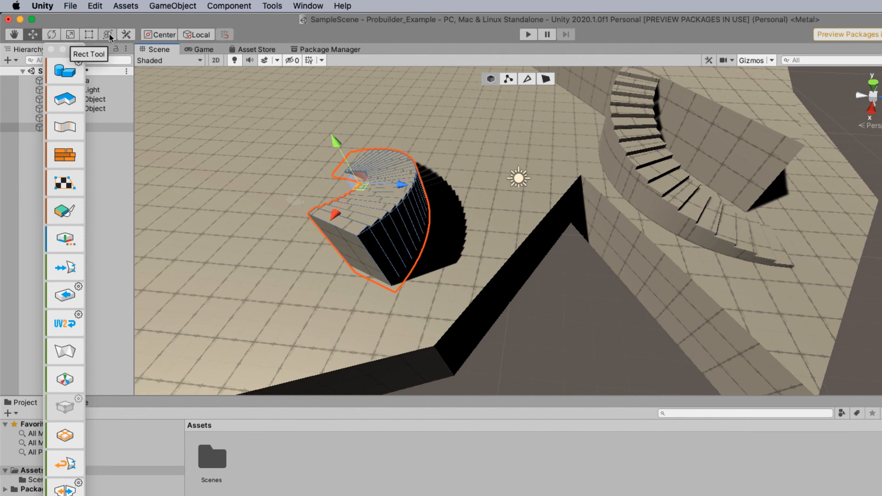
{"action": "left_click", "coordinate": [108, 34]}
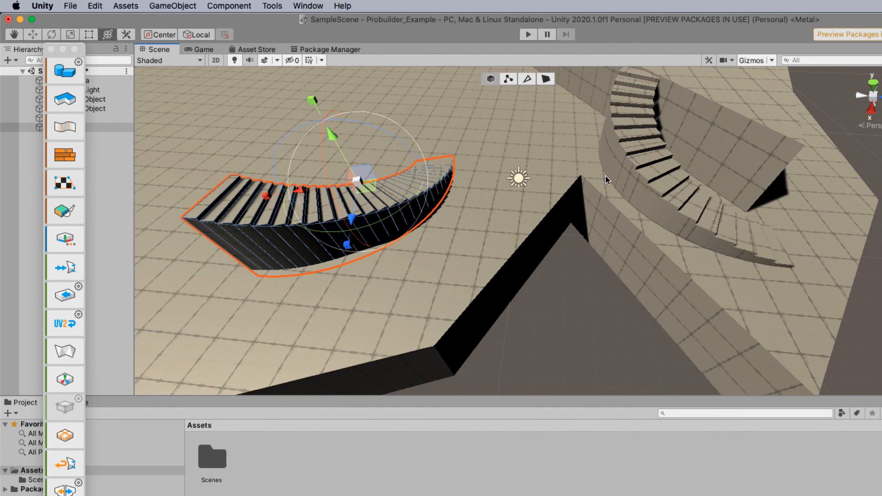
{"action": "mouse_move", "coordinate": [636, 174]}
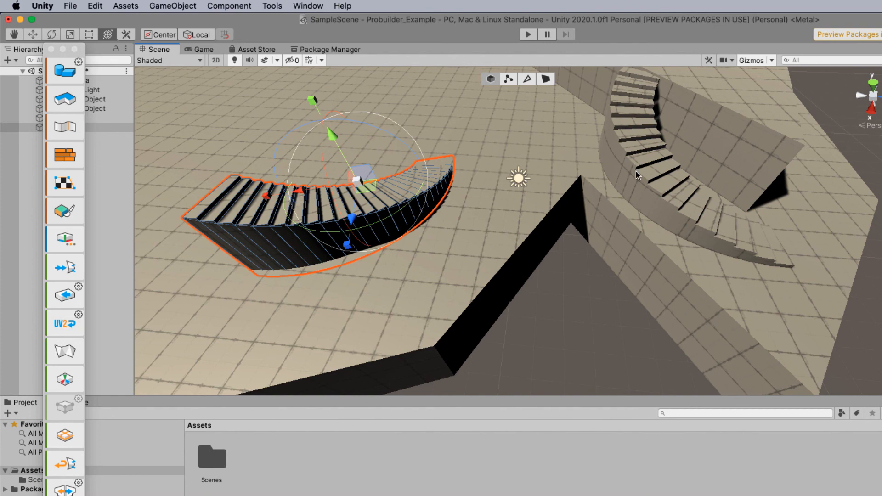